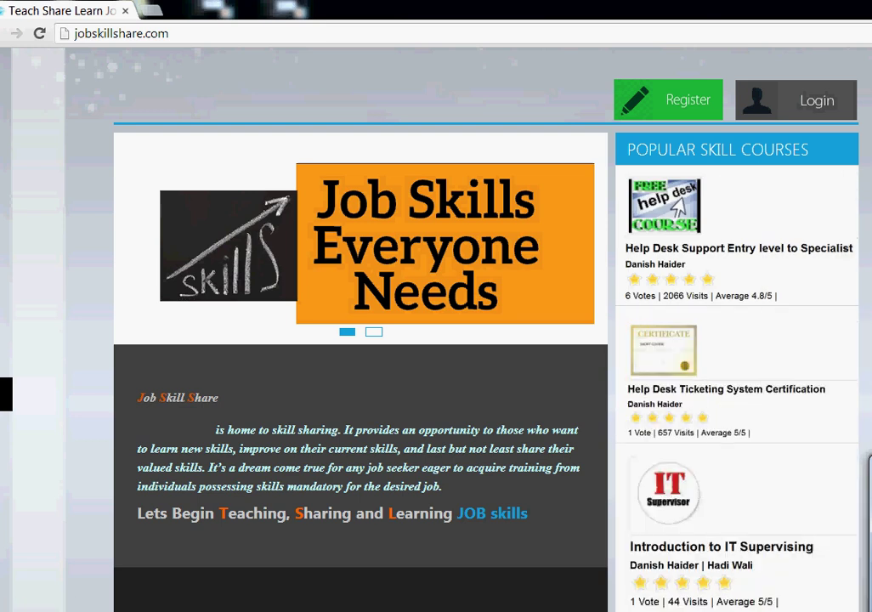
Step: Browse the landing page, then bring up the Register form and look through its fields
scroll("down", 3)
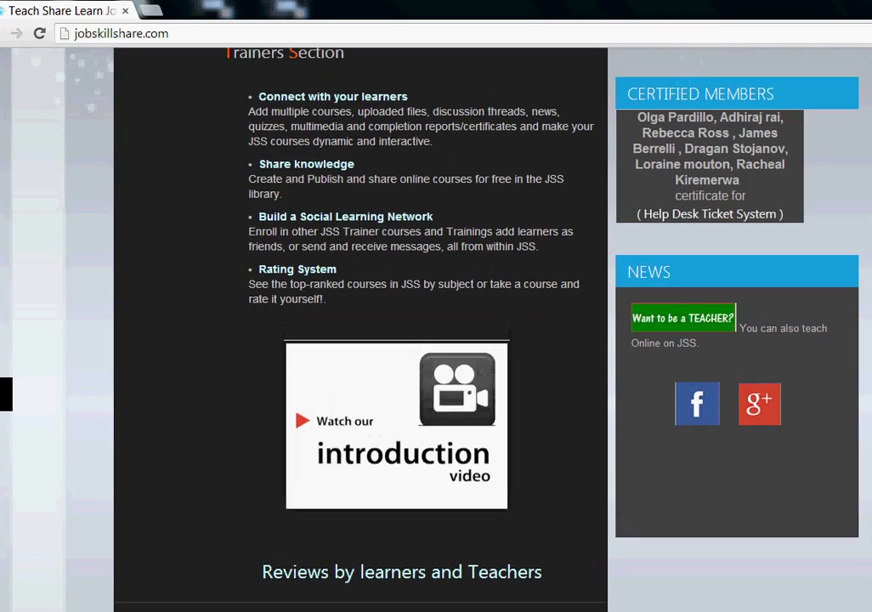
scroll("down", 3)
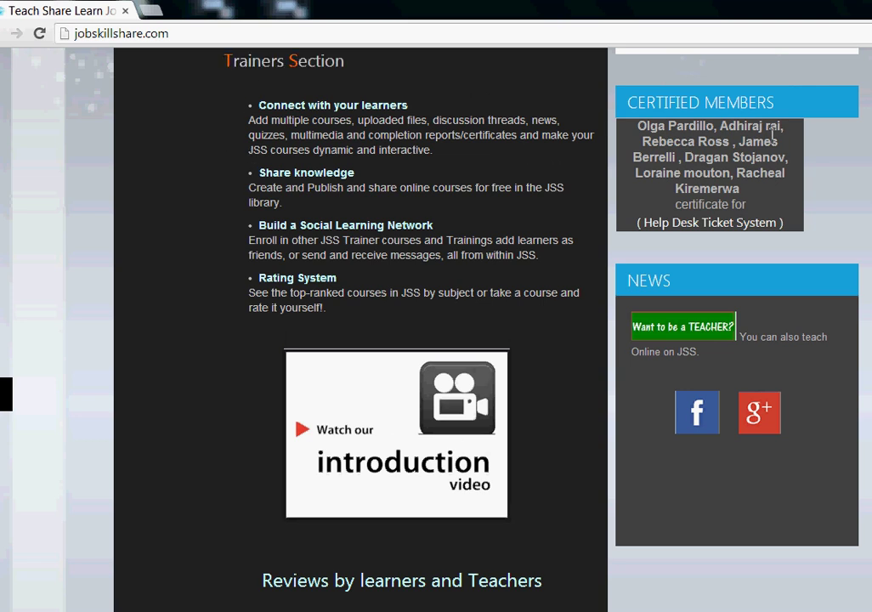
mouse_move(791, 208)
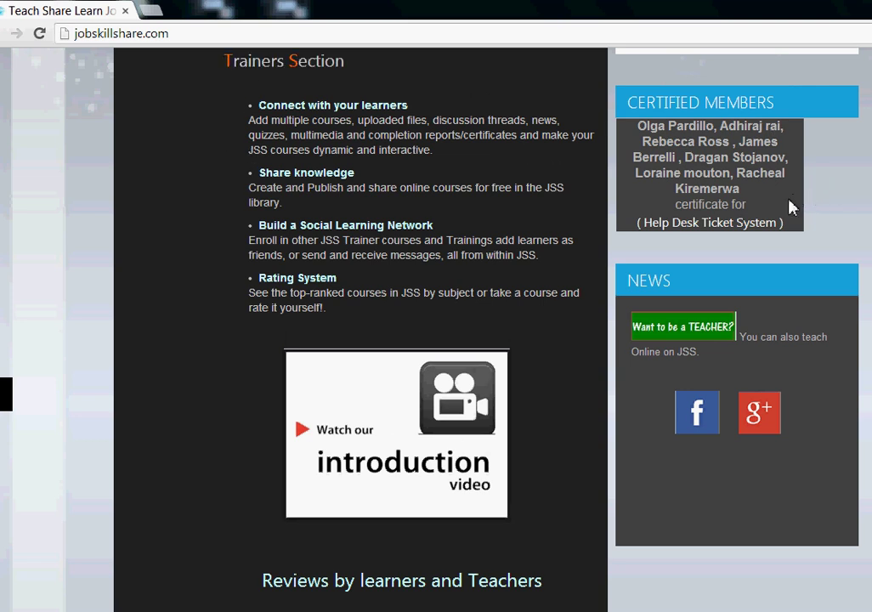
mouse_move(785, 214)
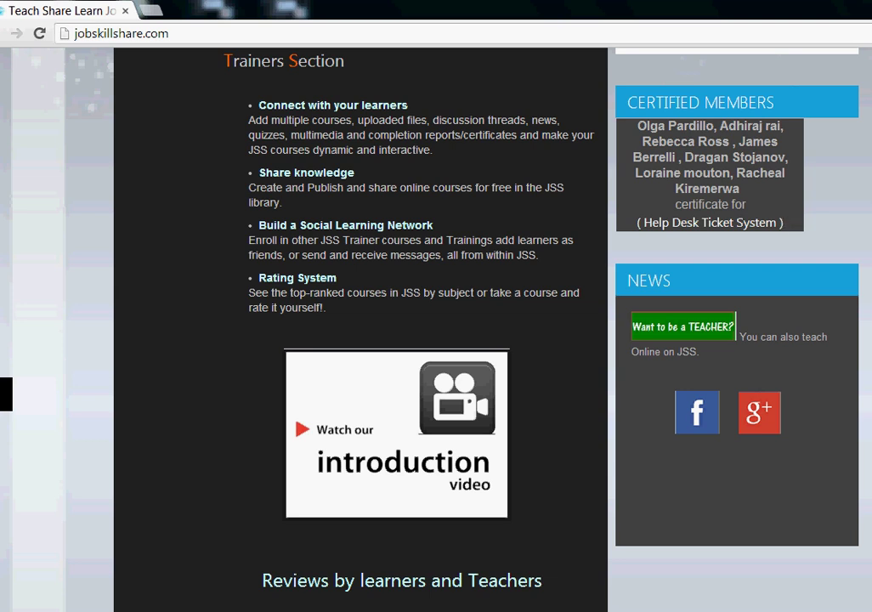
scroll("down", 3)
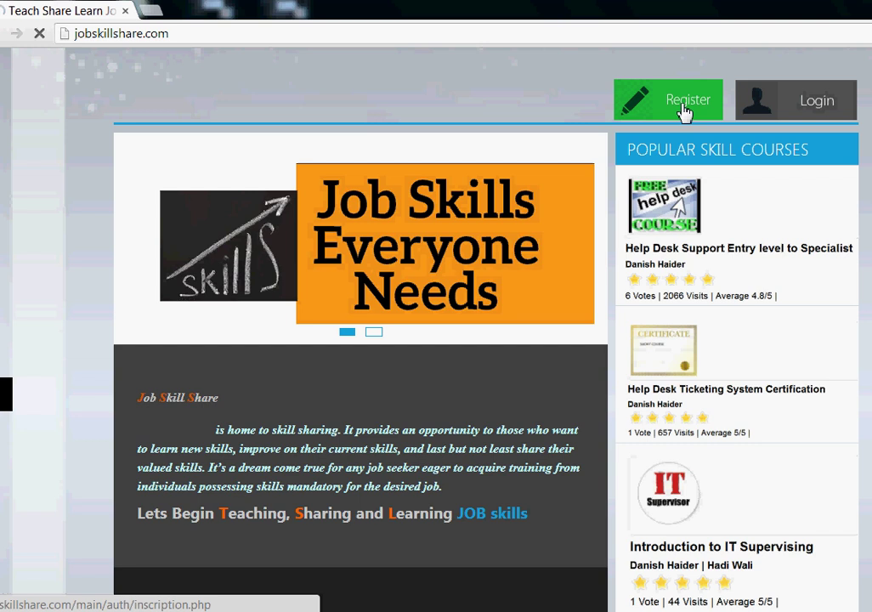
left_click(666, 98)
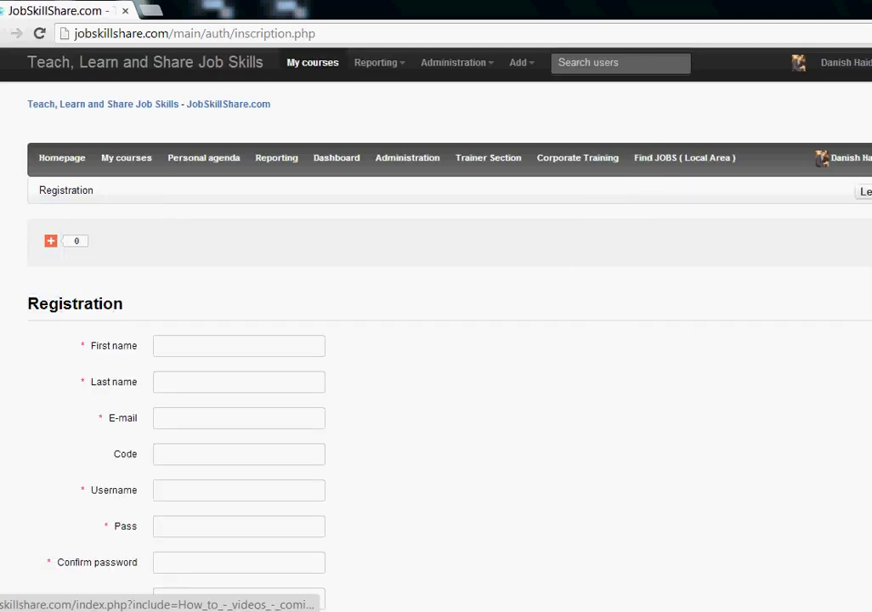
scroll("down", 3)
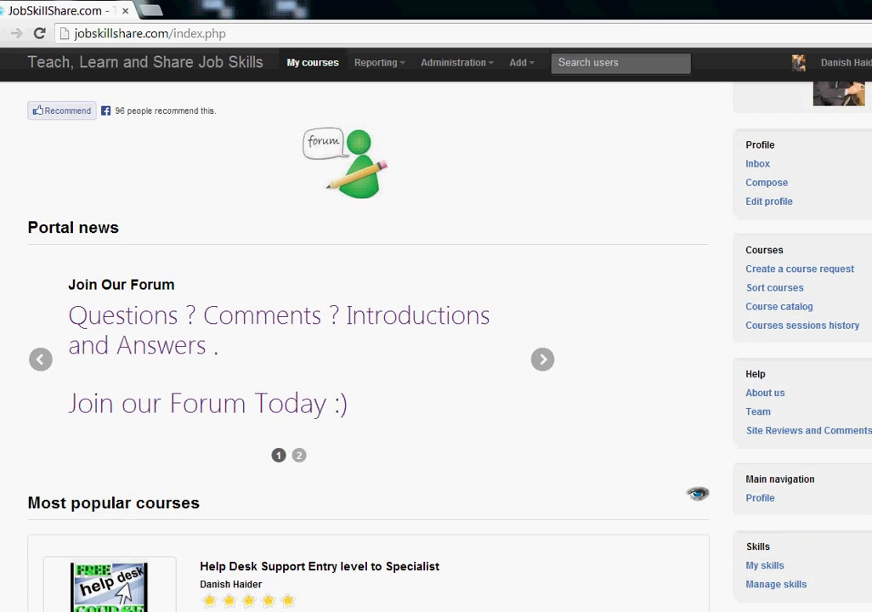
left_click(347, 161)
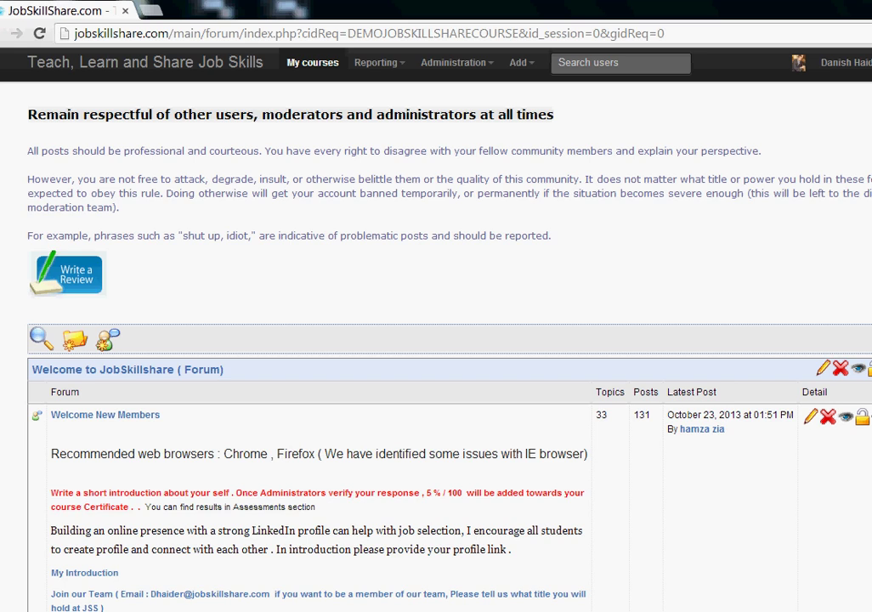
scroll("down", 3)
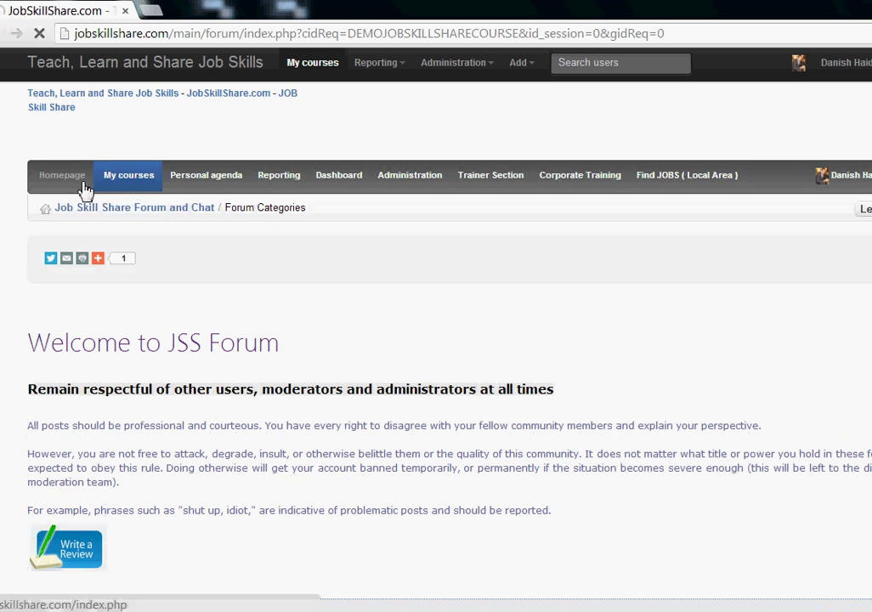
left_click(61, 174)
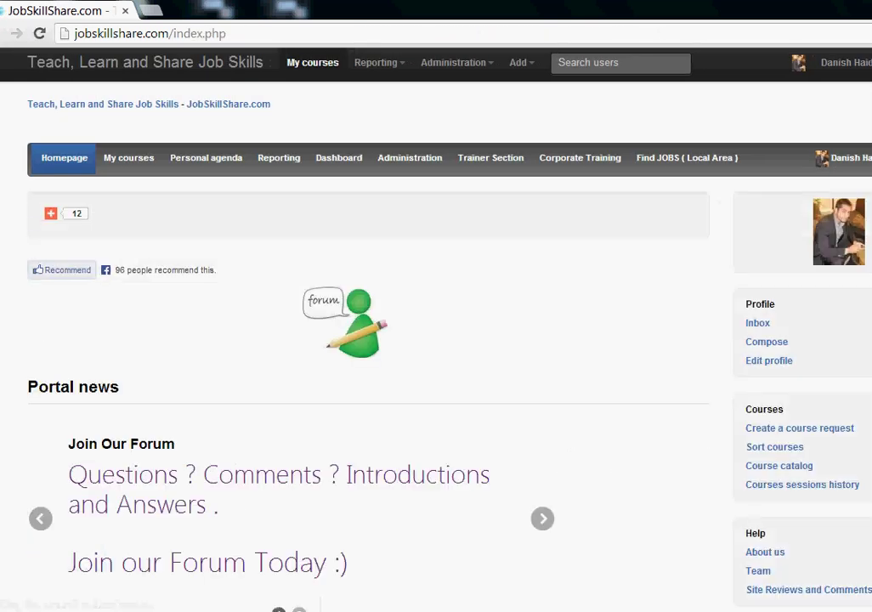
scroll("down", 3)
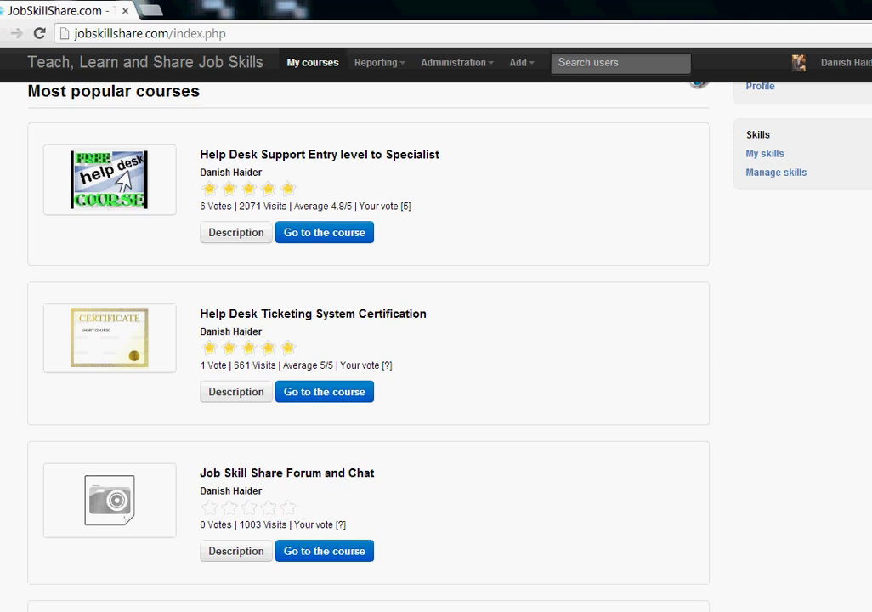
mouse_move(388, 265)
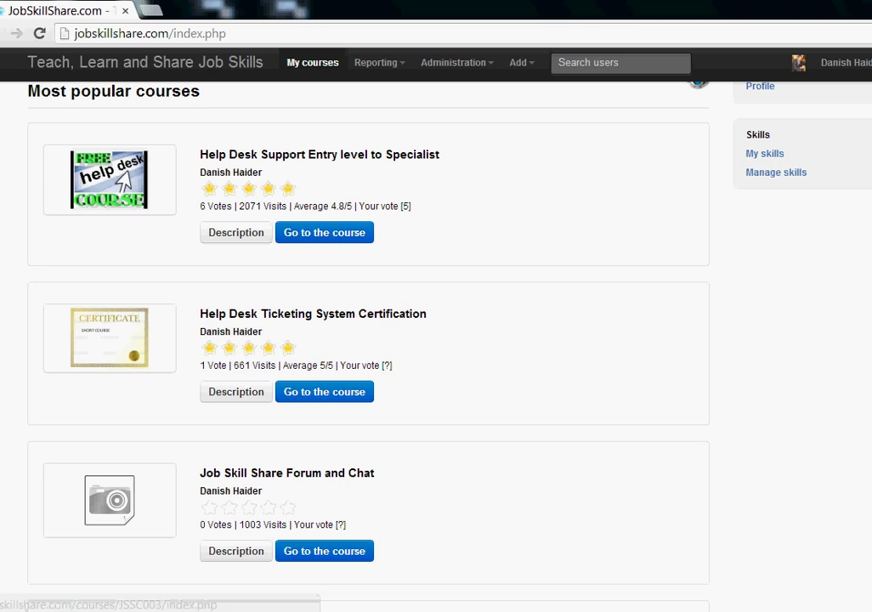
scroll("up", 3)
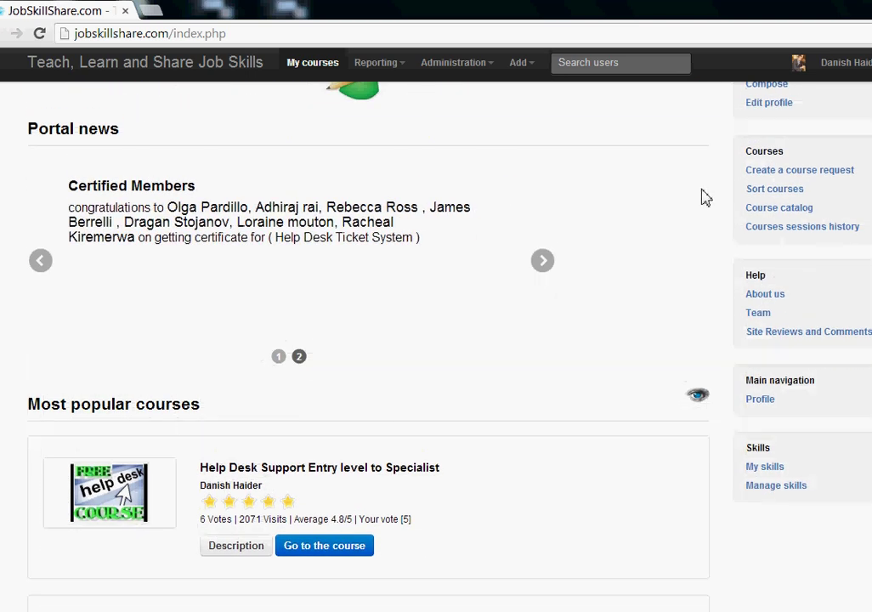
mouse_move(779, 208)
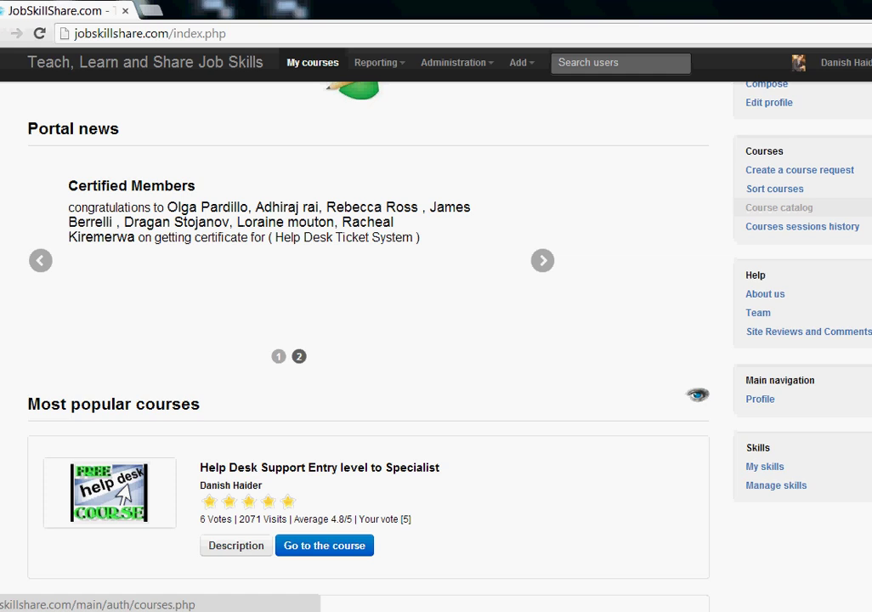
scroll("down", 3)
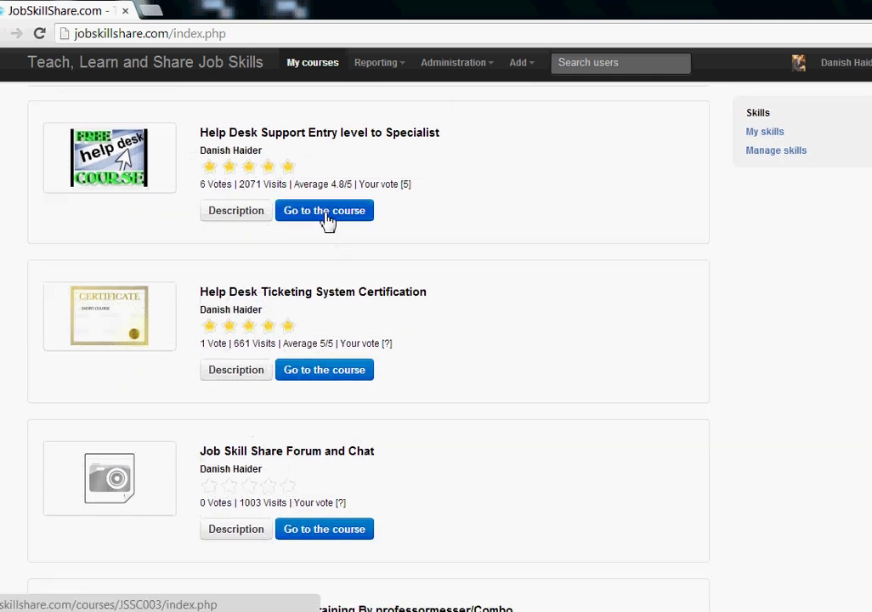
Step: Go into the Help Desk Support Entry level to Specialist course and browse its page
left_click(323, 211)
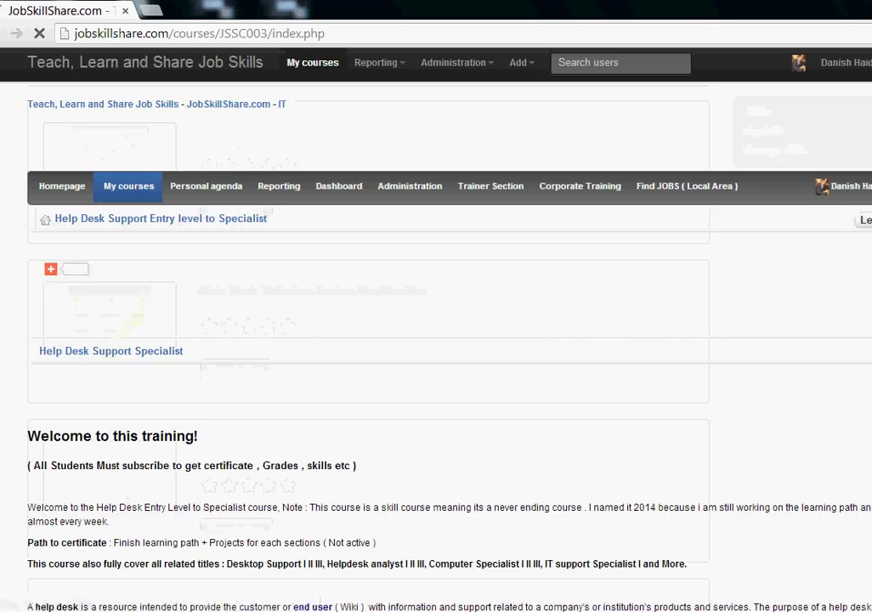
scroll("down", 3)
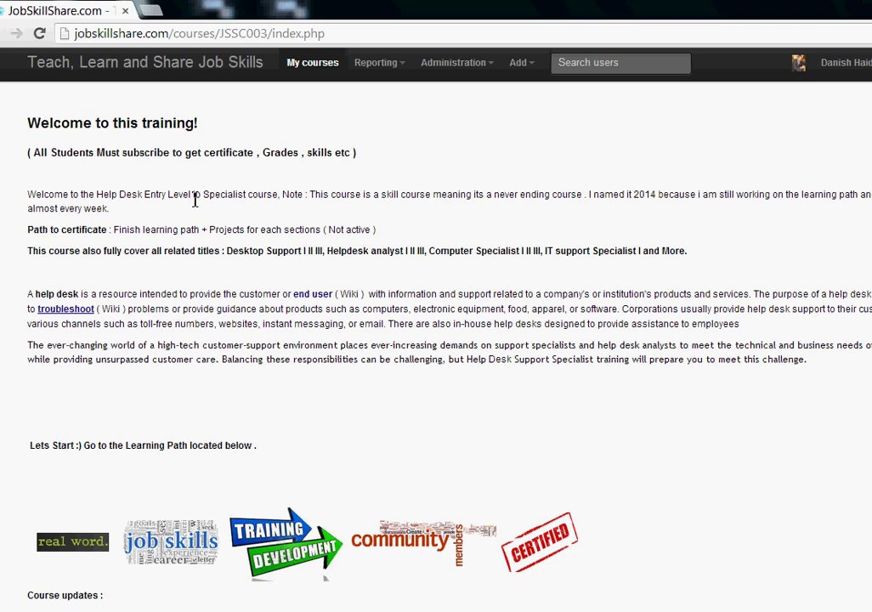
mouse_move(219, 287)
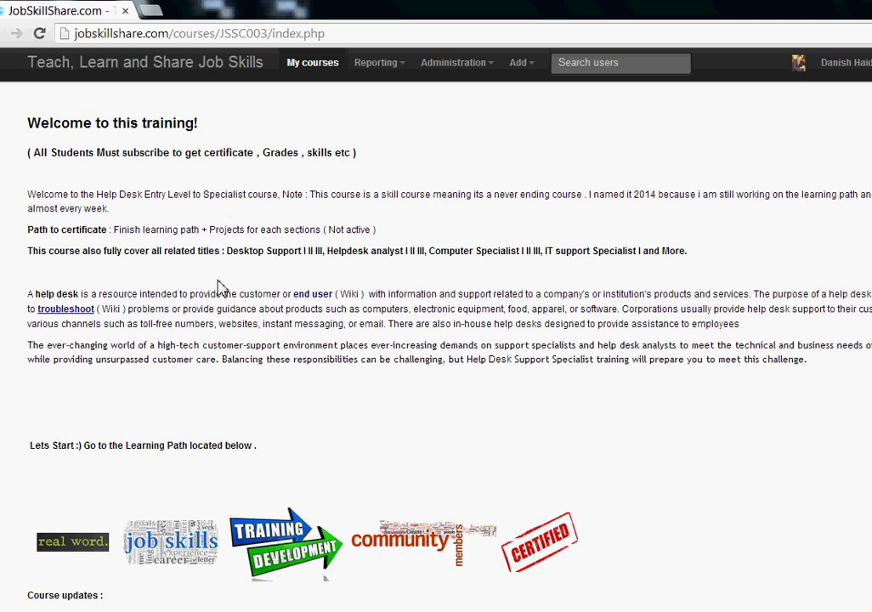
scroll("down", 3)
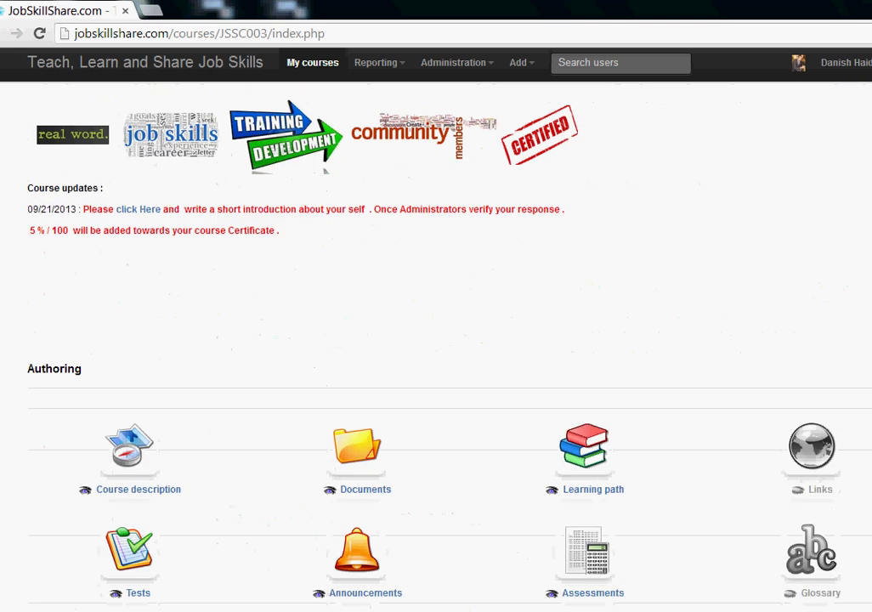
scroll("down", 3)
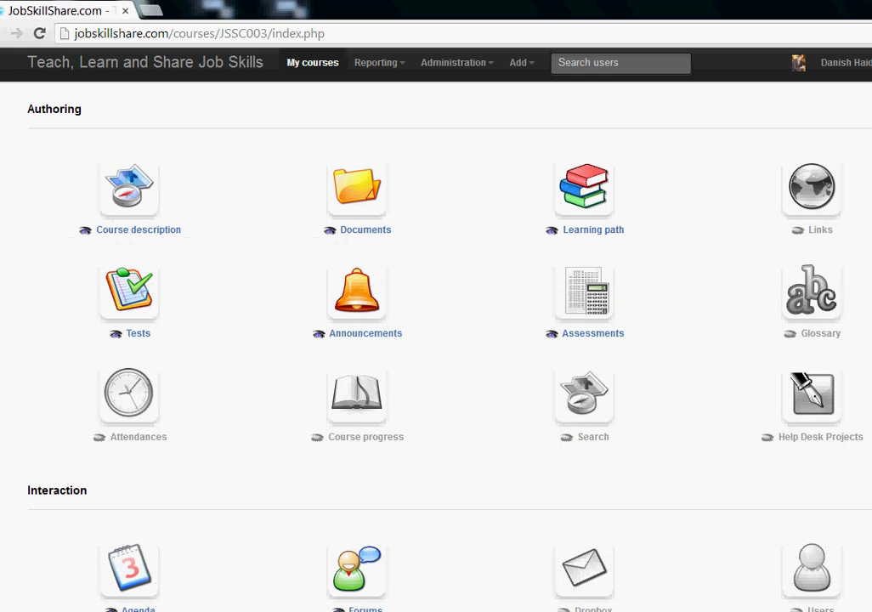
mouse_move(585, 185)
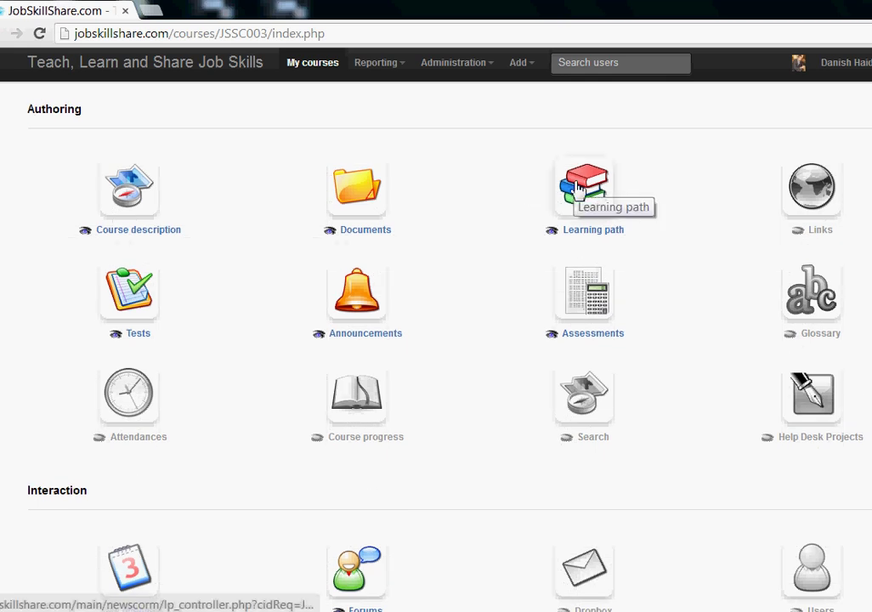
Step: Preview the Help Desk Support Specialist learning path and look through its modules
left_click(585, 183)
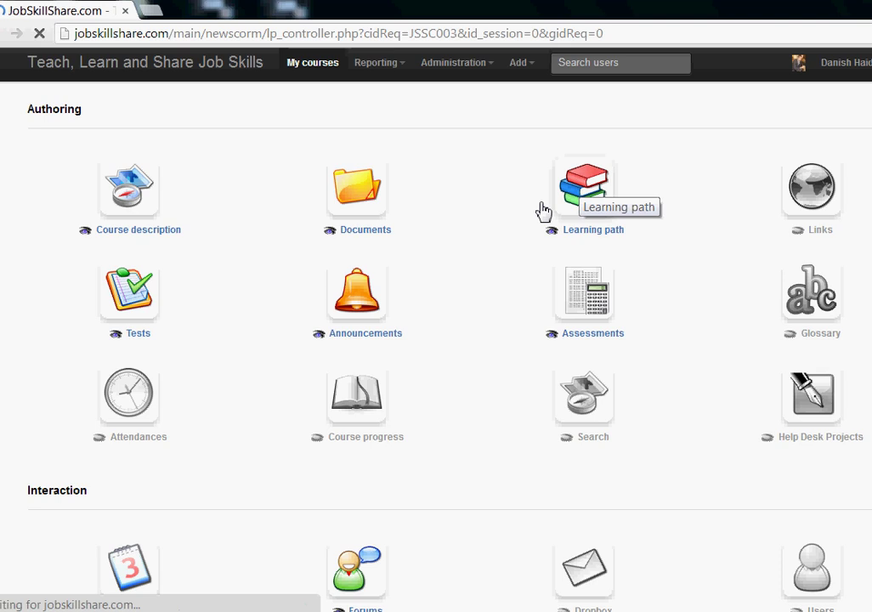
left_click(585, 186)
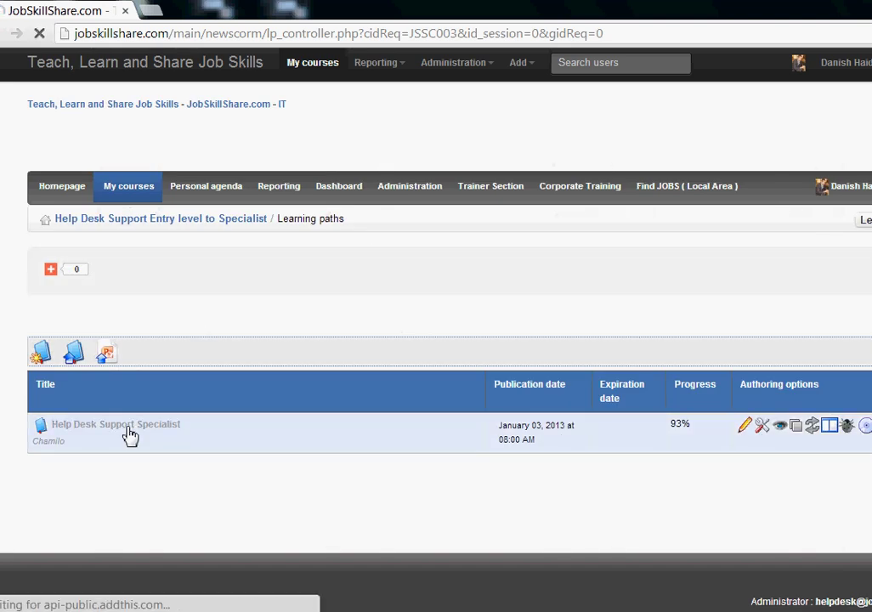
left_click(116, 425)
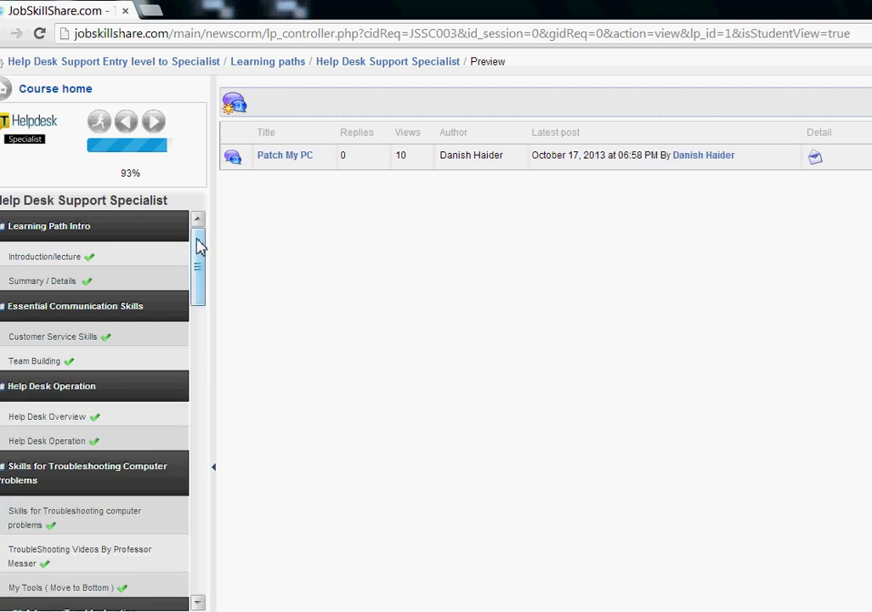
scroll("down", 3)
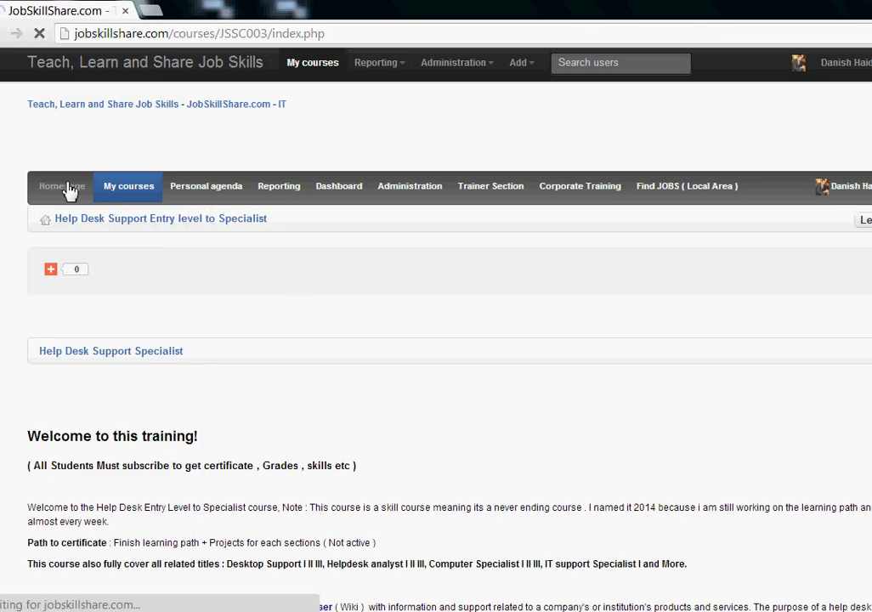
Step: Return to the portal homepage and browse past Portal news and popular courses
left_click(61, 185)
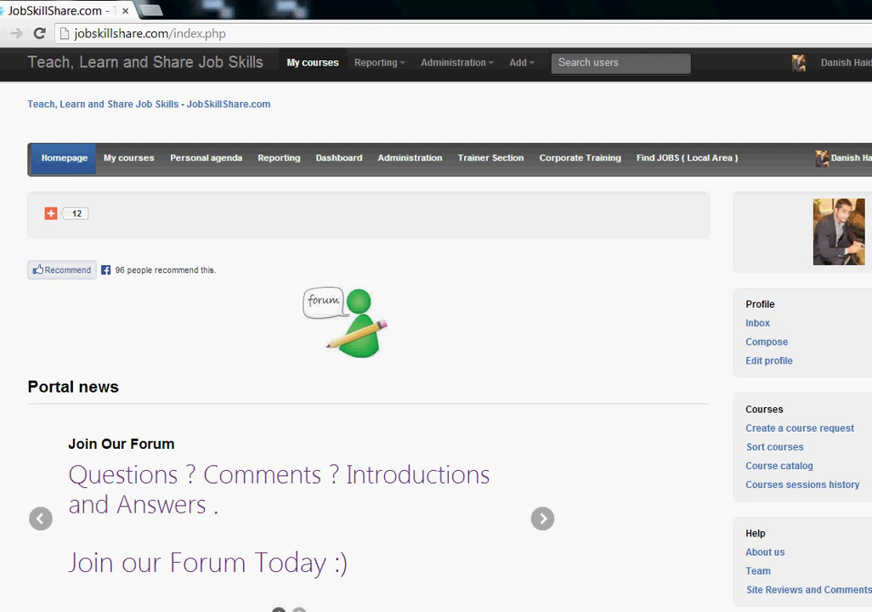
scroll("down", 3)
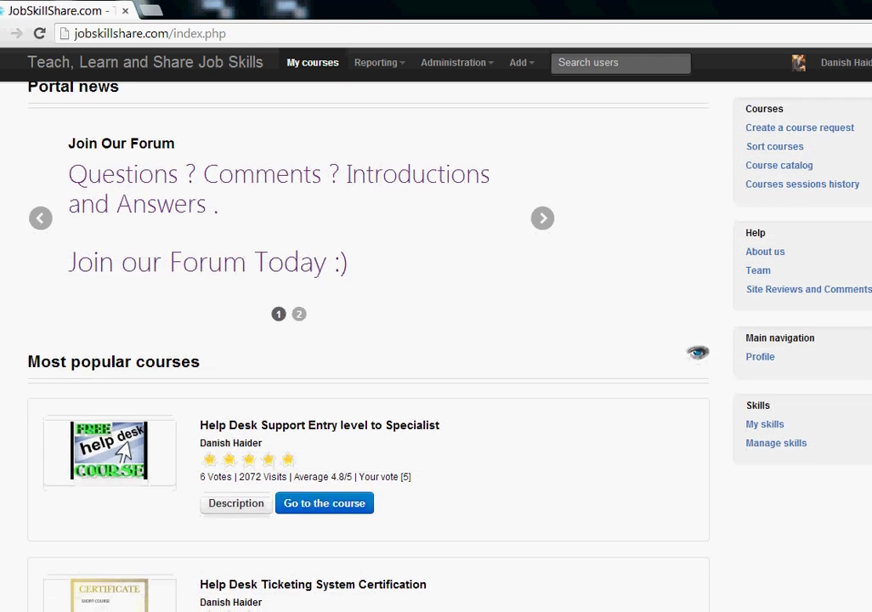
scroll("down", 3)
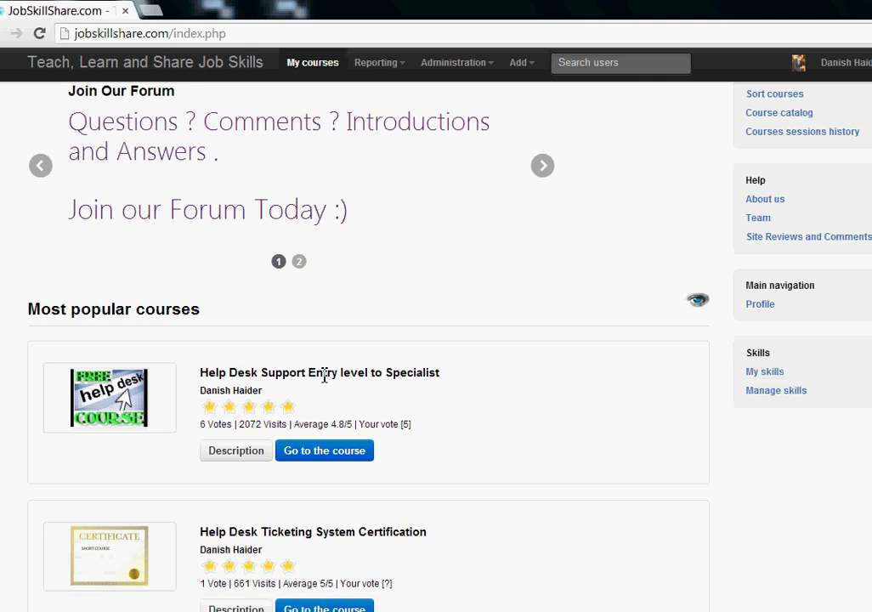
left_click(543, 165)
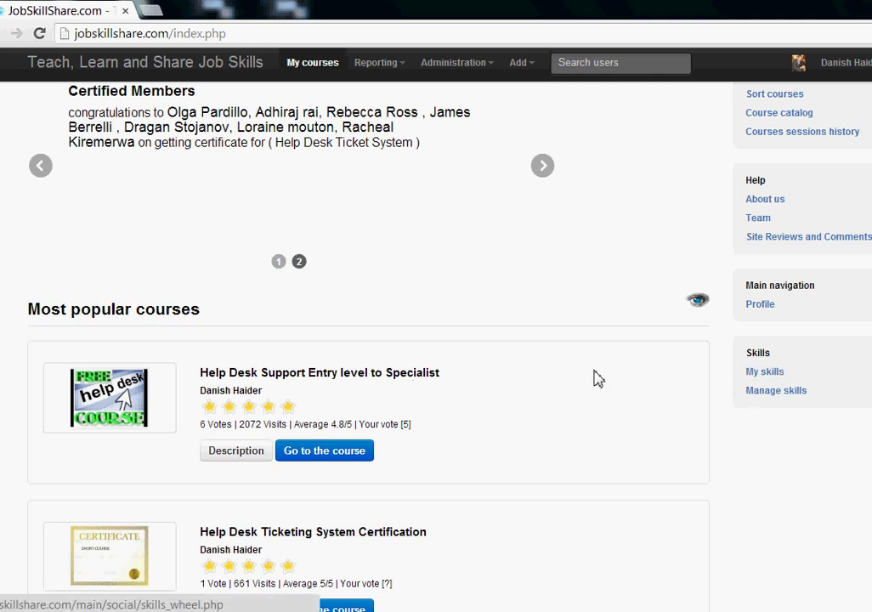
mouse_move(781, 381)
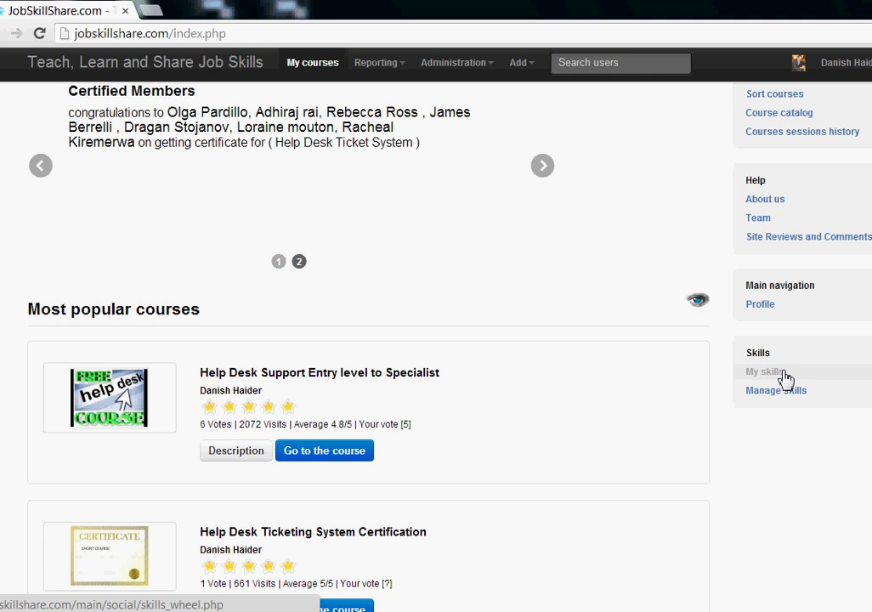
mouse_move(775, 389)
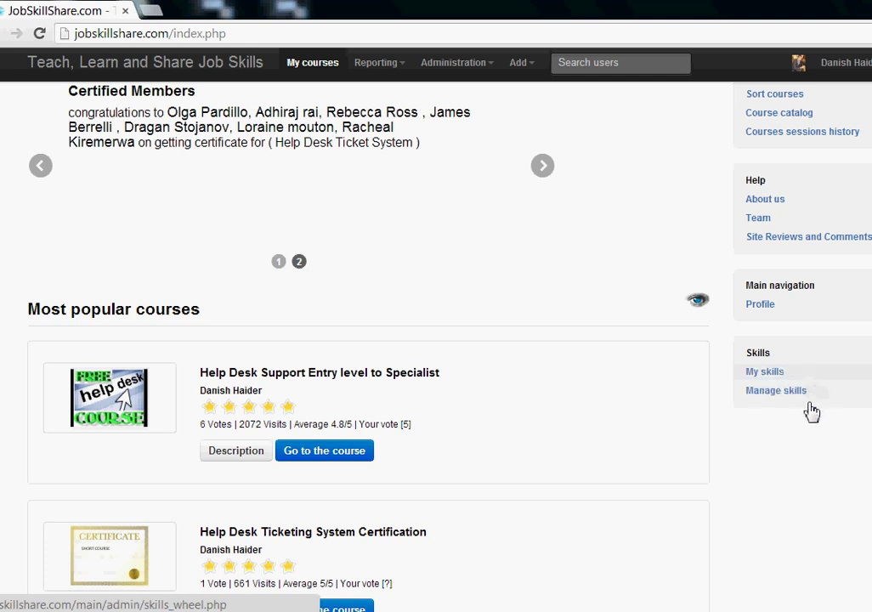
Step: Bring up the My skills wheel from the Skills sidebar block
left_click(765, 370)
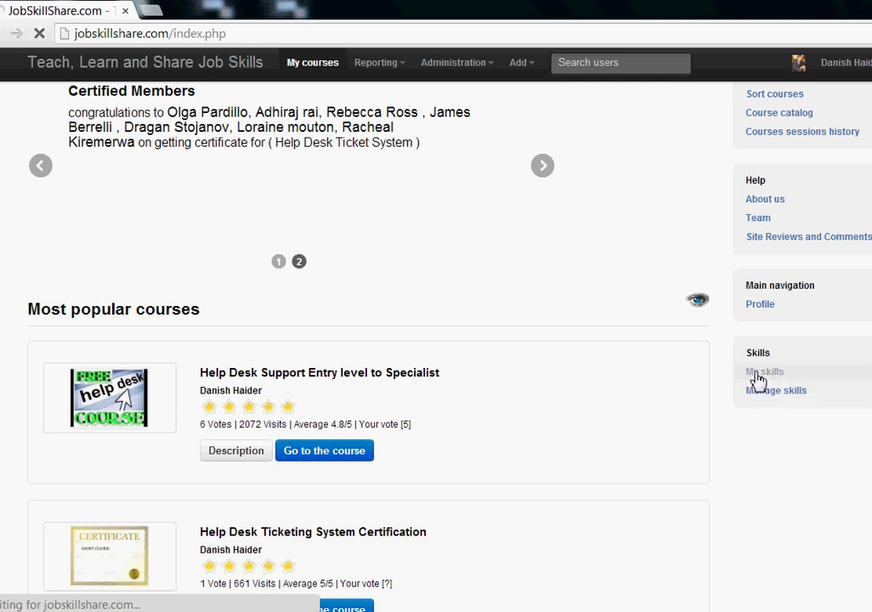
left_click(765, 371)
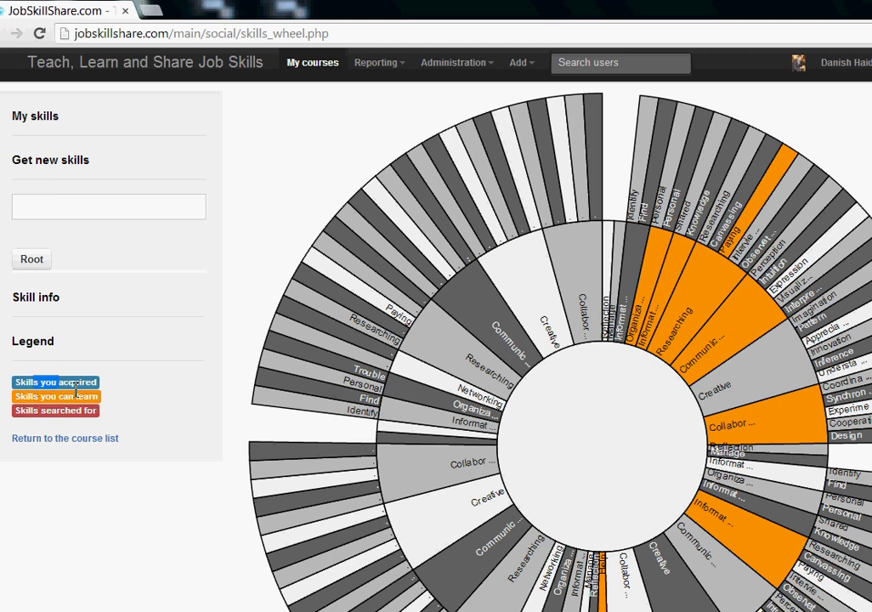
mouse_move(71, 410)
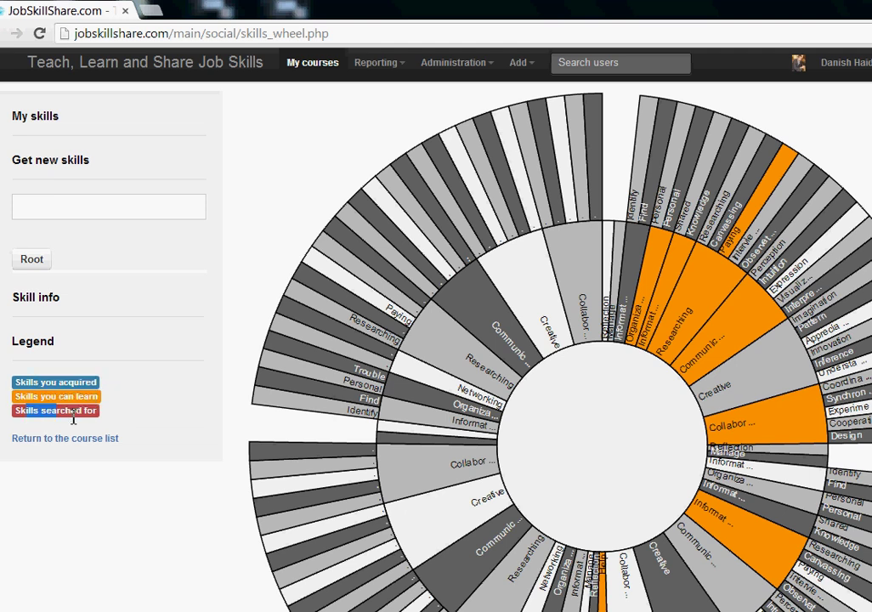
mouse_move(247, 88)
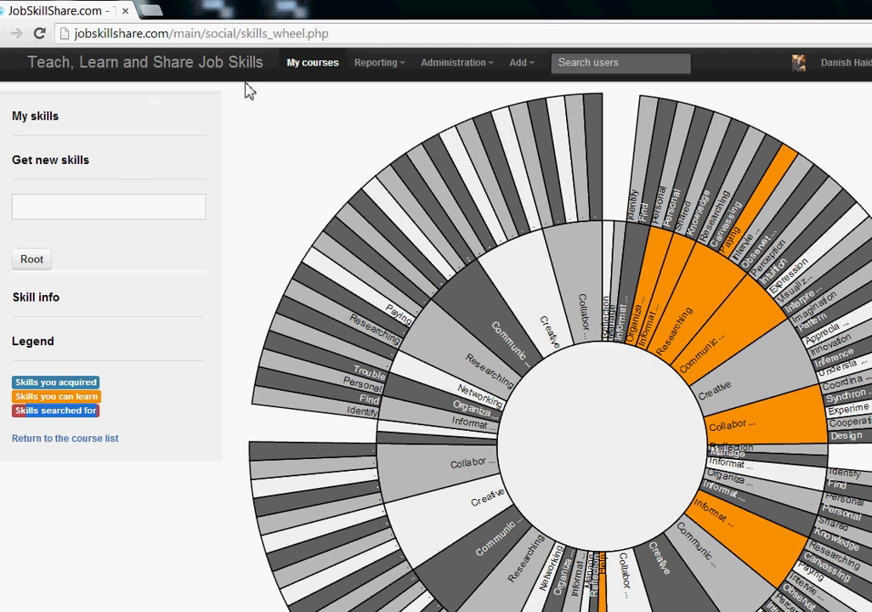
mouse_move(235, 72)
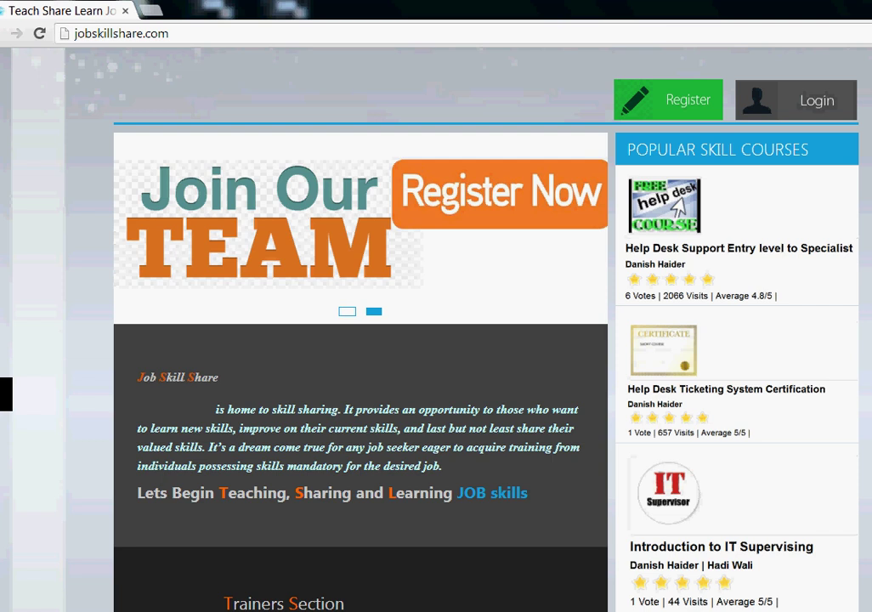
Step: Reach the footer of jobskillshare.com and bring up the Team contacts page listing staff roles
scroll("down", 3)
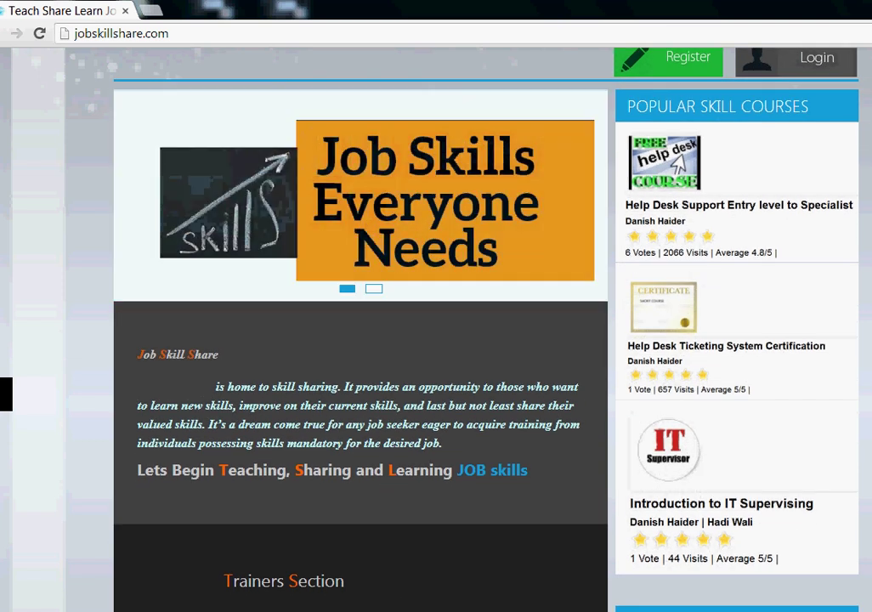
scroll("down", 3)
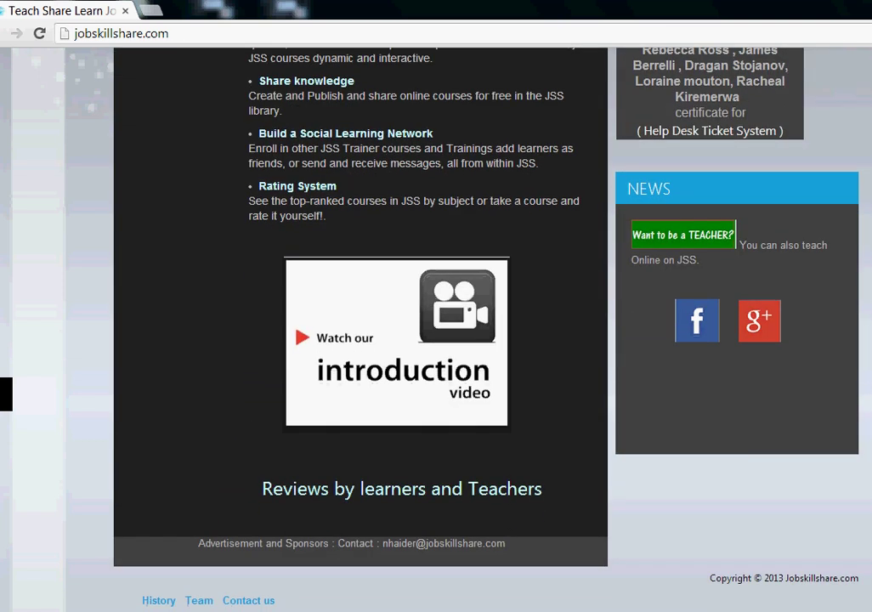
scroll("down", 3)
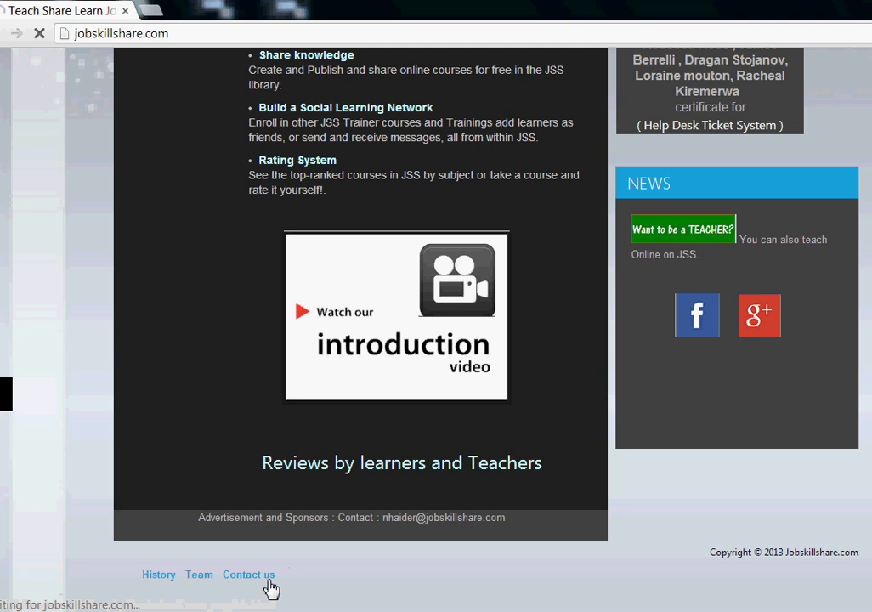
left_click(199, 574)
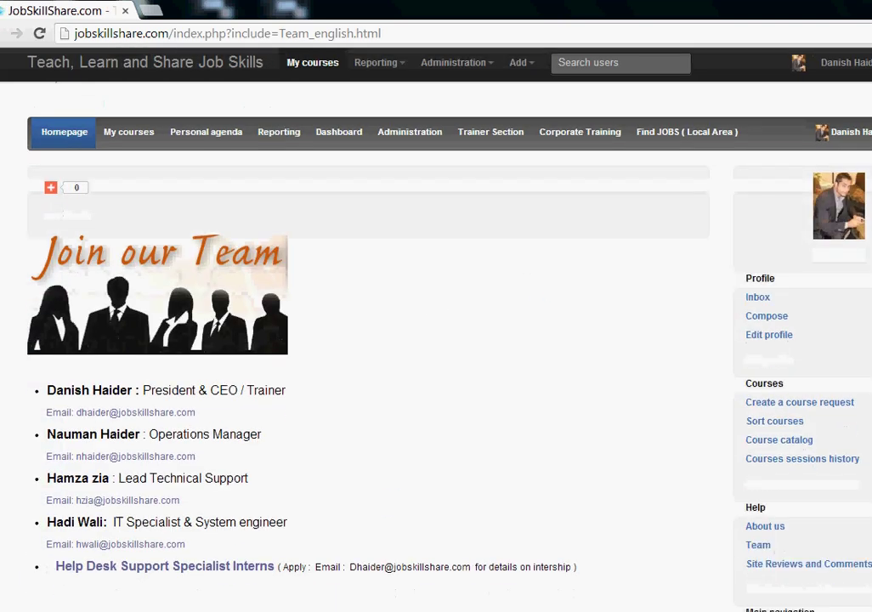
scroll("down", 3)
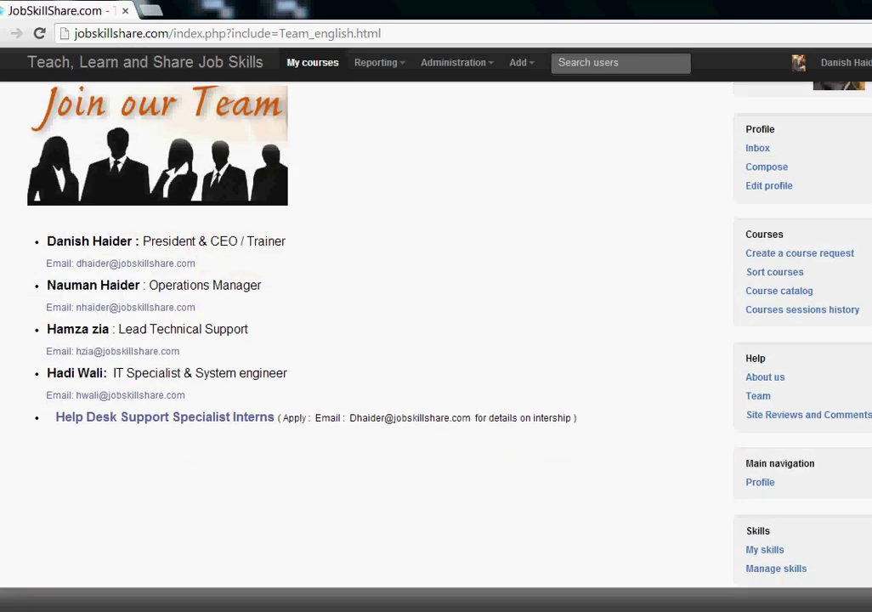
mouse_move(381, 388)
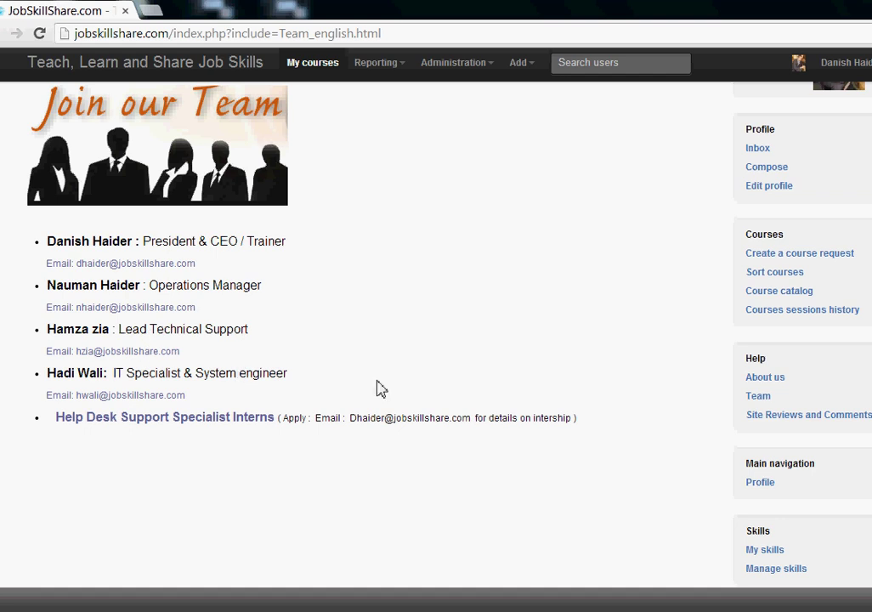